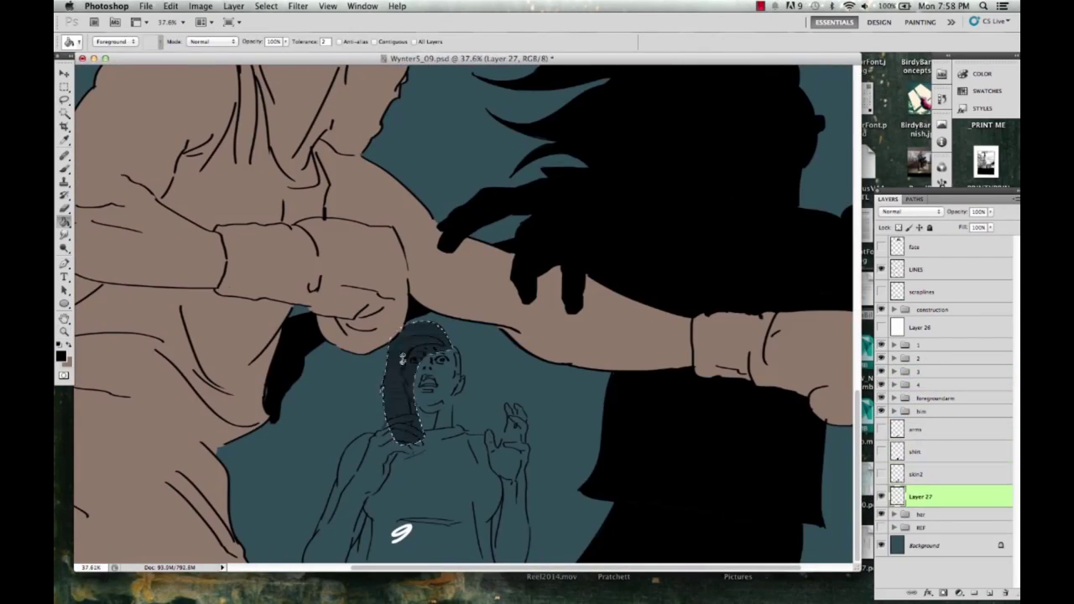
Step: Outline the screaming figure's face and paint it on the comic page, then apply Crystallize
click(762, 7)
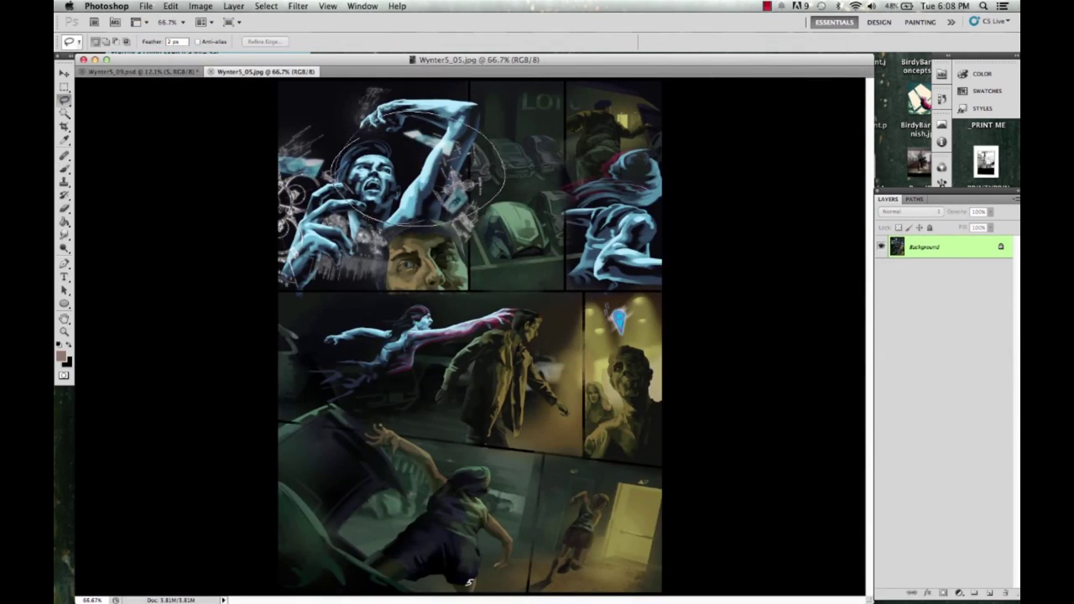
click(135, 71)
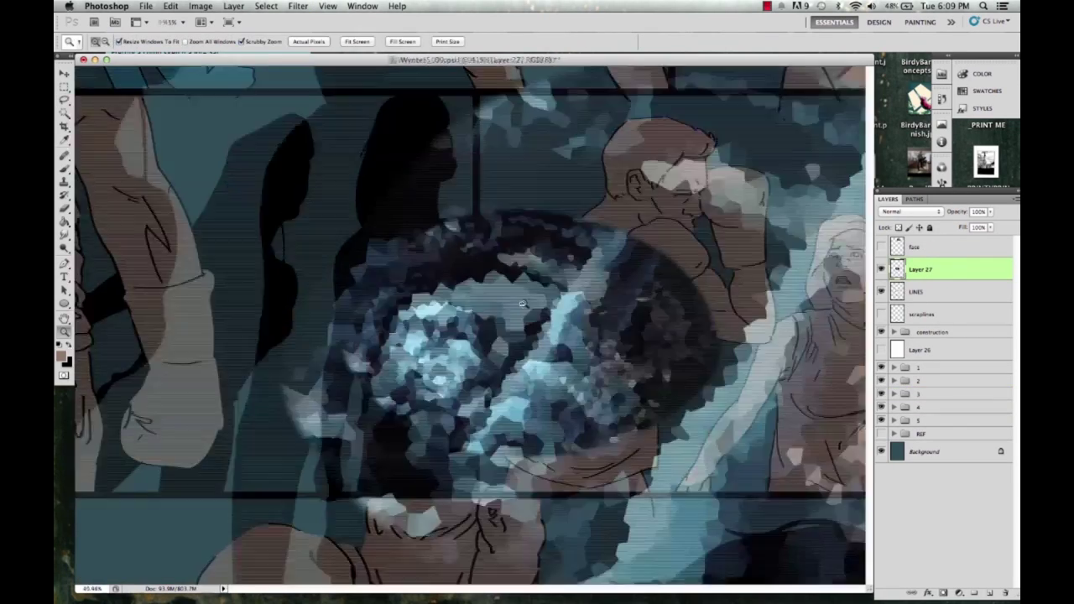
click(297, 6)
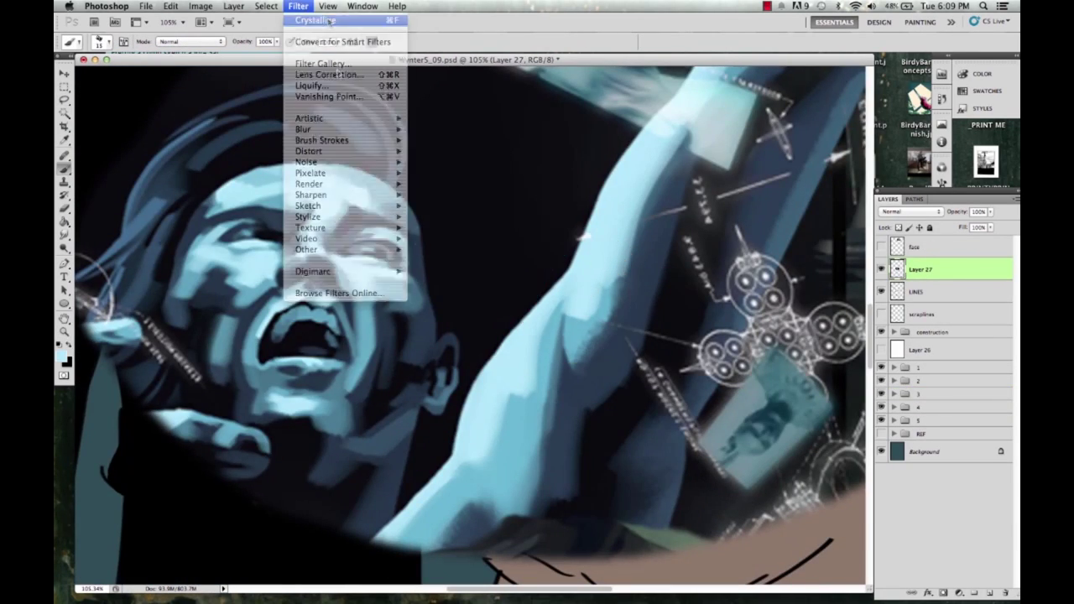
Step: Reapply the crystallize texture and paint pale blue shading onto the woman's face
click(397, 6)
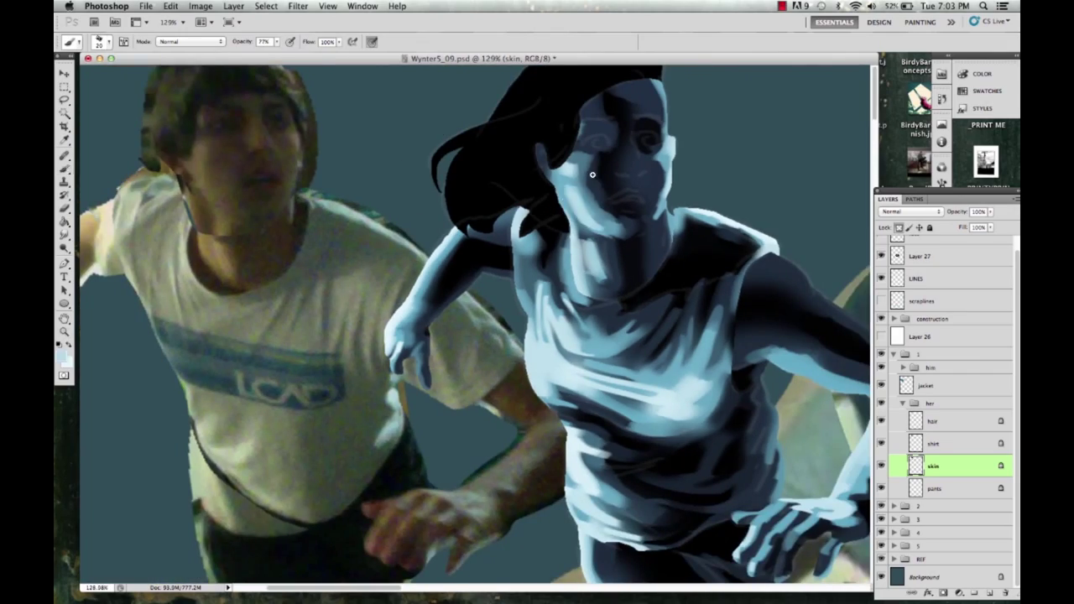
click(64, 317)
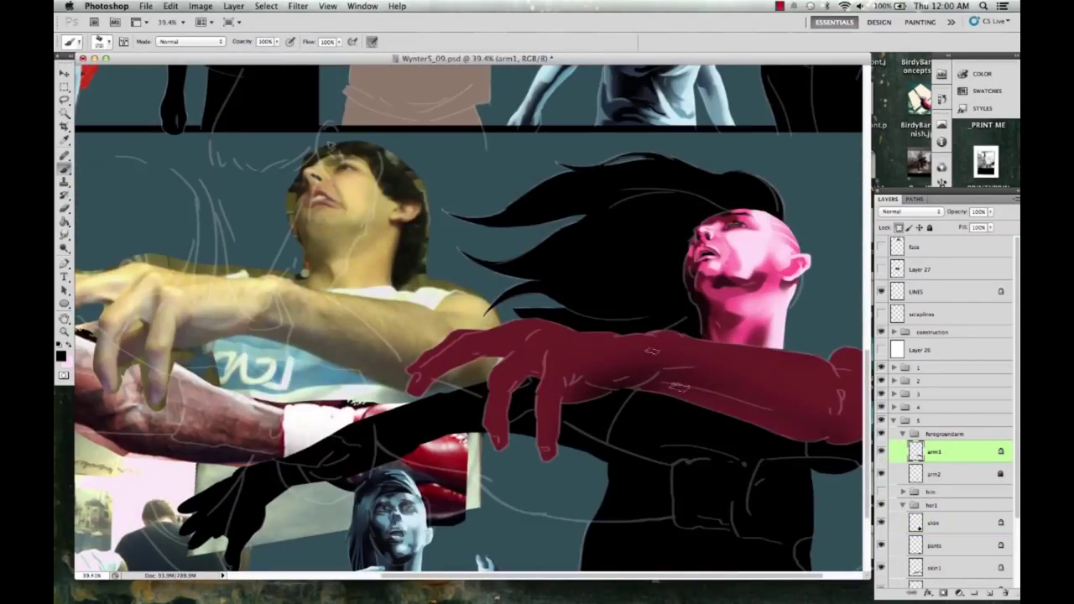
Step: Scroll the canvas while painting the figure's face and arm pink
scroll(down, 3)
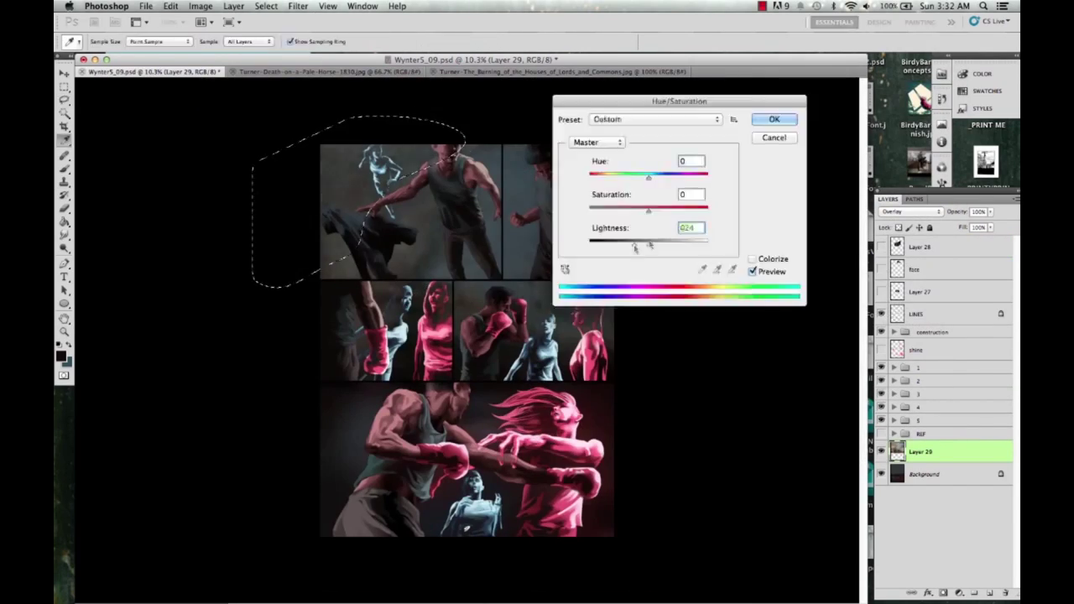
Step: Apply the lightness adjustment, then Puppet Warp the selected striped bars
click(773, 120)
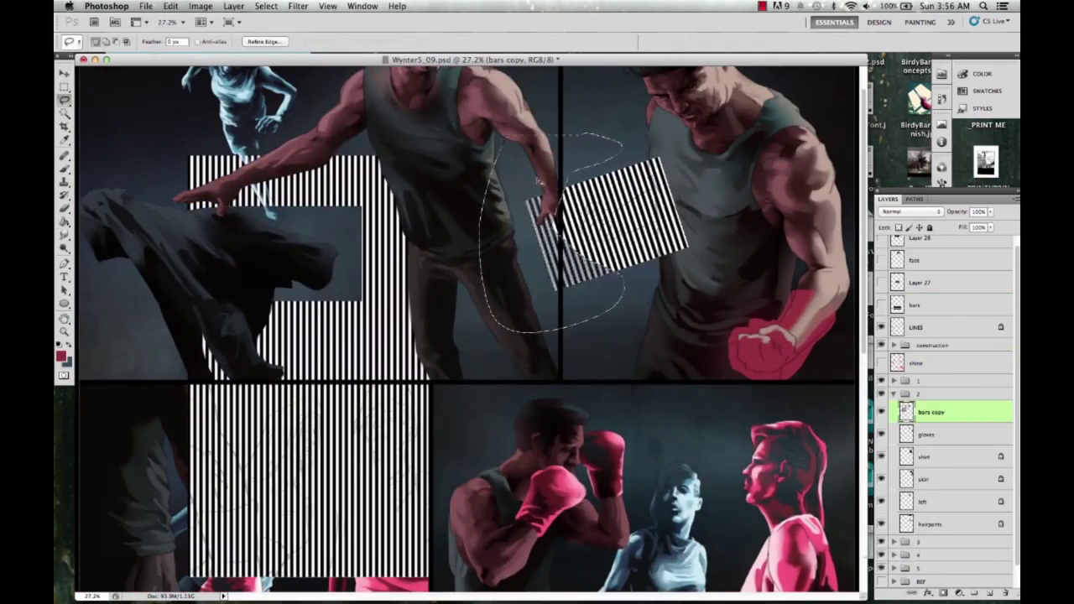
click(171, 5)
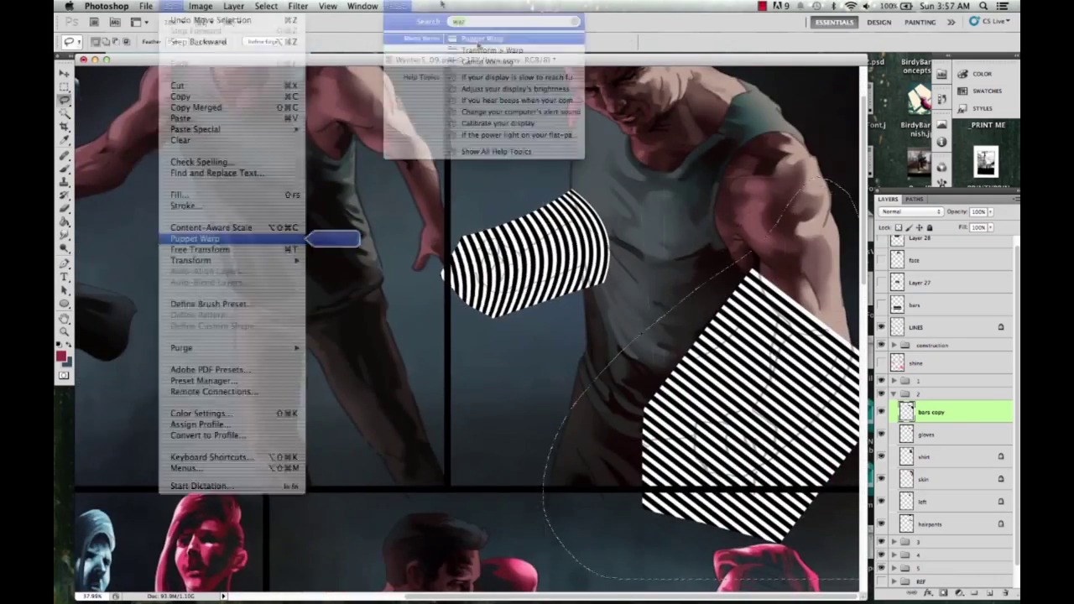
click(193, 238)
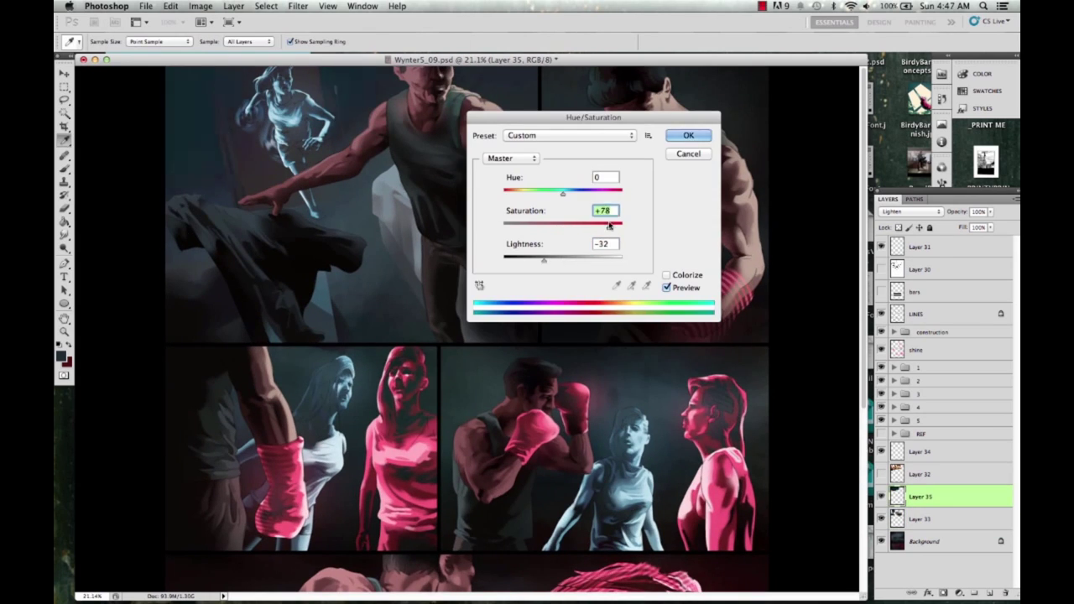
Step: Commit the saturation boost on the glow layer and the desaturation on the new layer
click(687, 136)
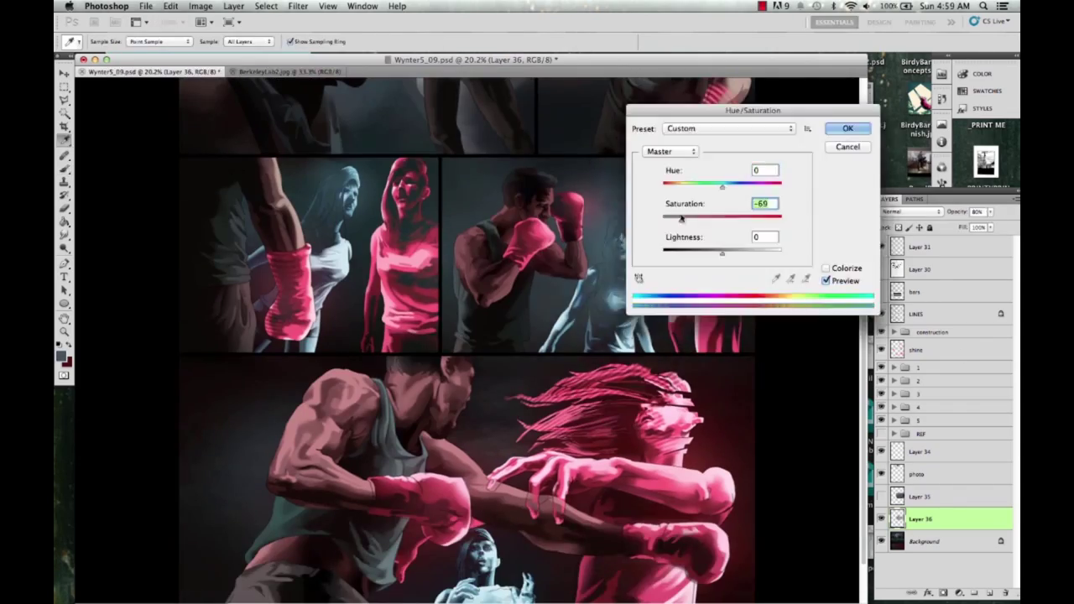
click(848, 128)
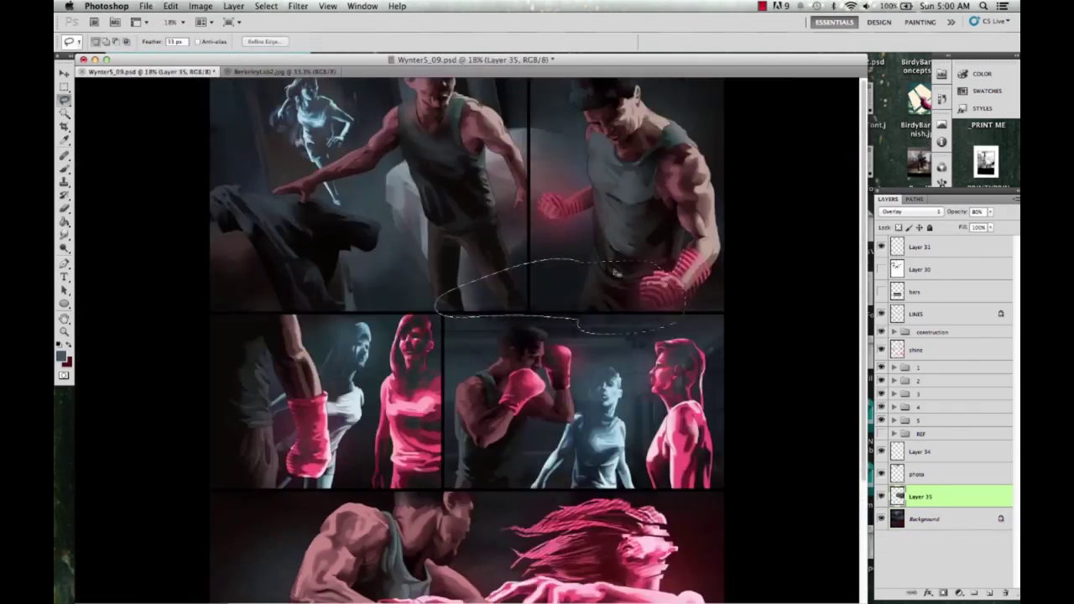